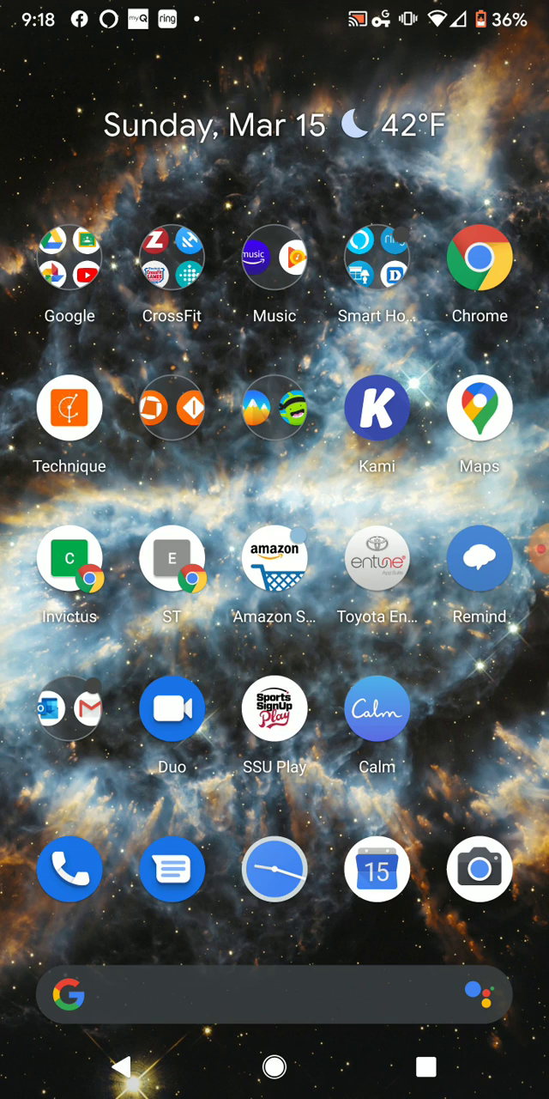
- Browse the kamiapp.com landing page in Chrome down to the Get Started section
click(378, 408)
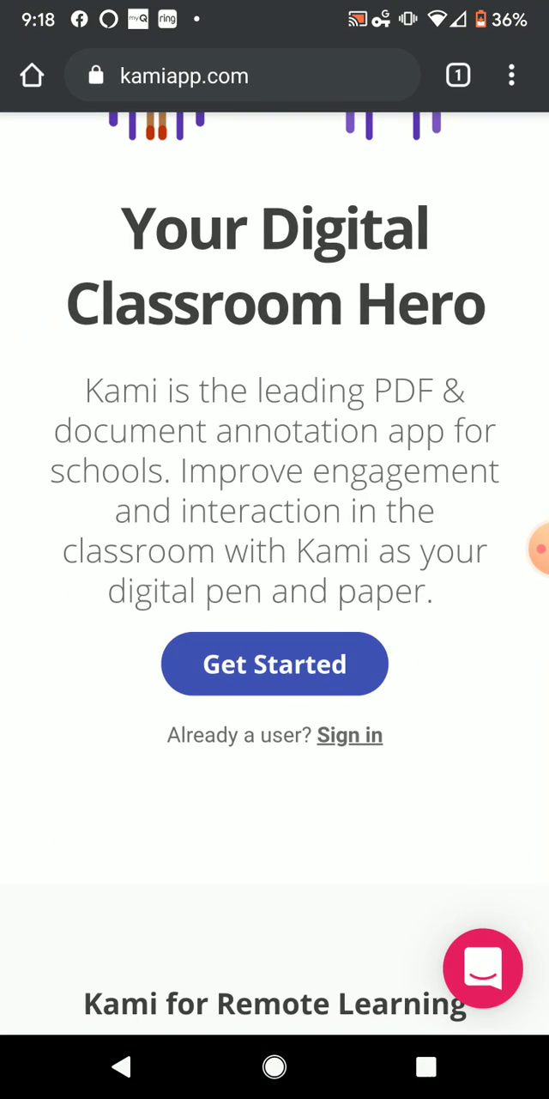
scroll(down, 3)
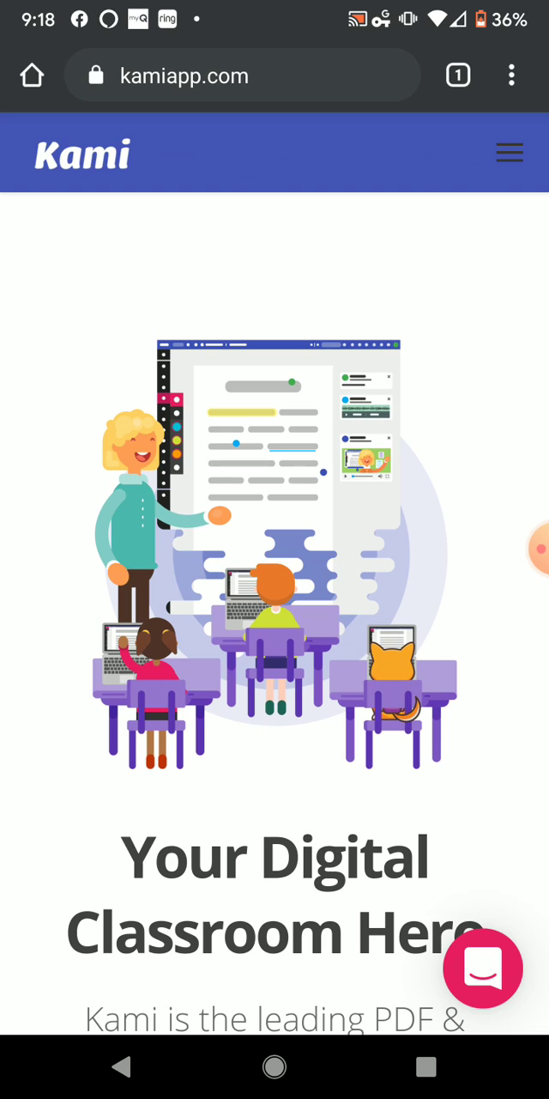
click(512, 76)
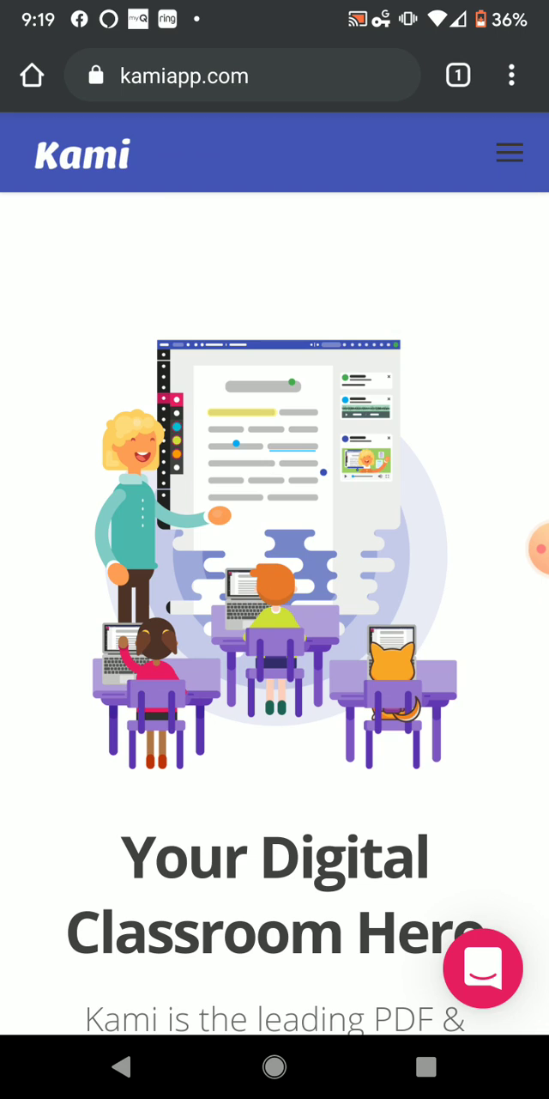
scroll(down, 3)
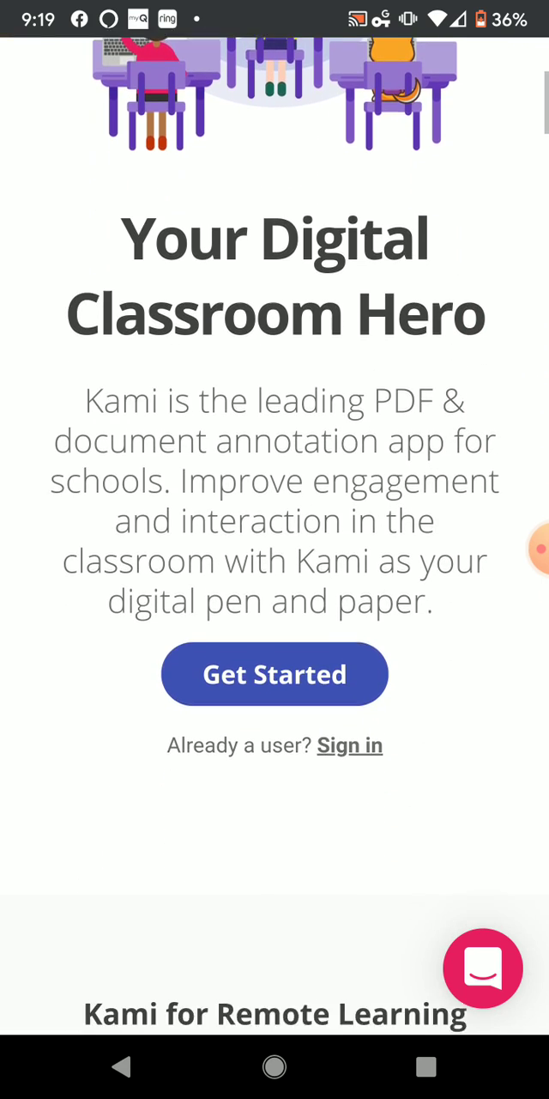
- Reach Kami's Sign in link and go to the login page
scroll(down, 3)
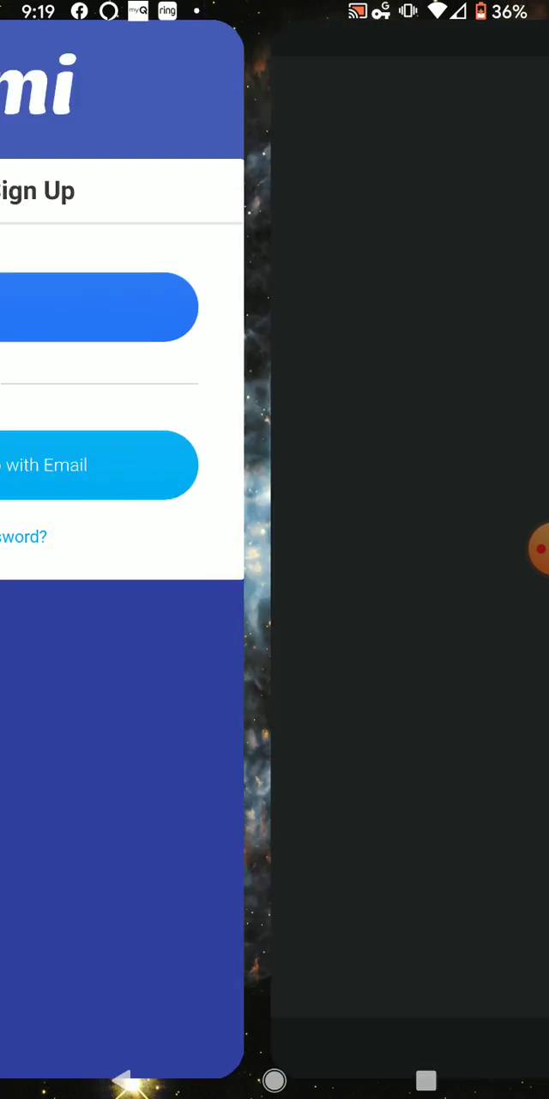
click(100, 305)
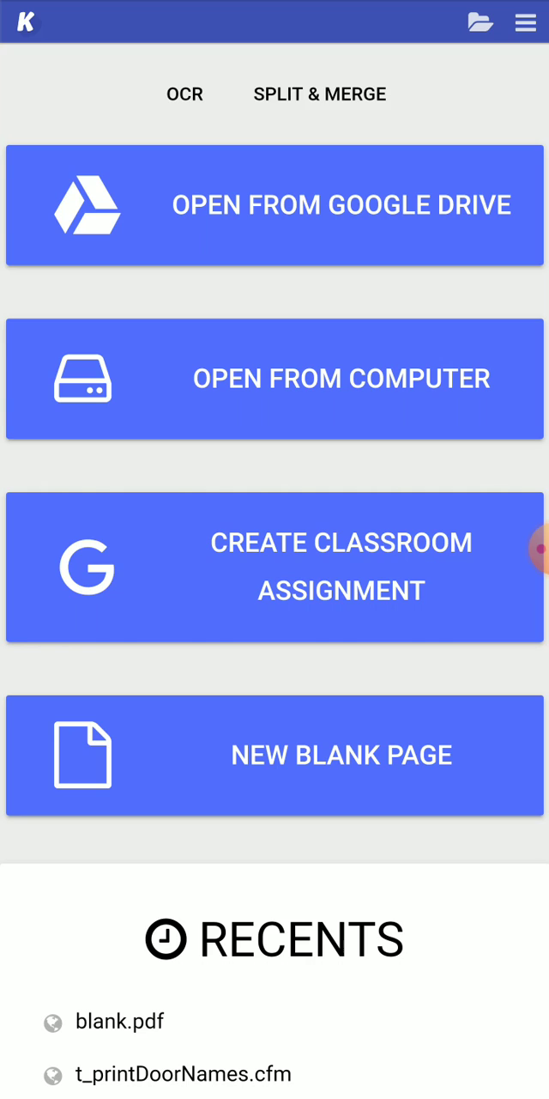
- Scroll down to the Recents list where blank.pdf sits
scroll(down, 3)
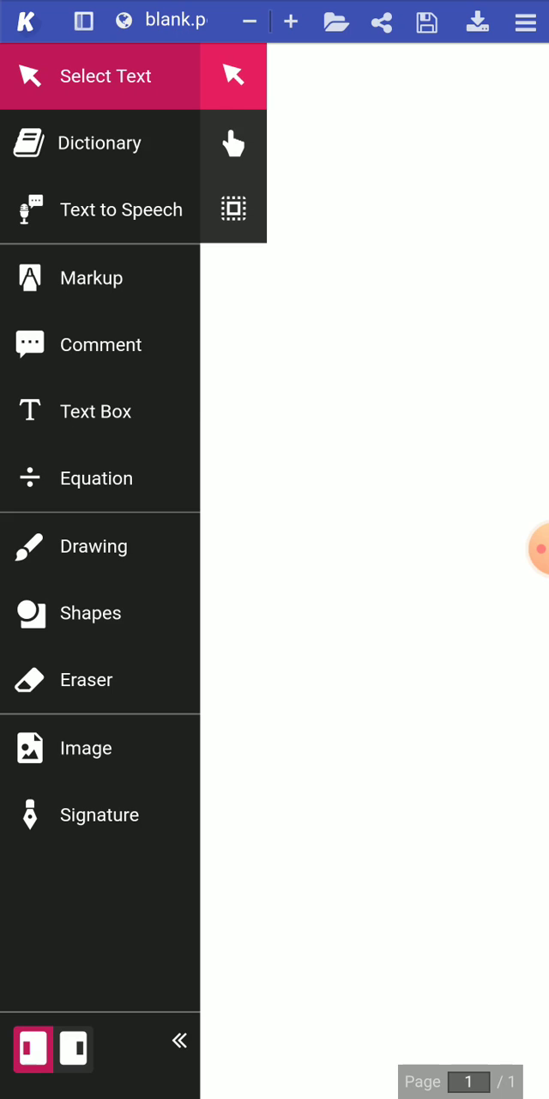
- Add a text box reading 'Hi guys . Enjoy your time off.' and dismiss the upload notice
click(94, 412)
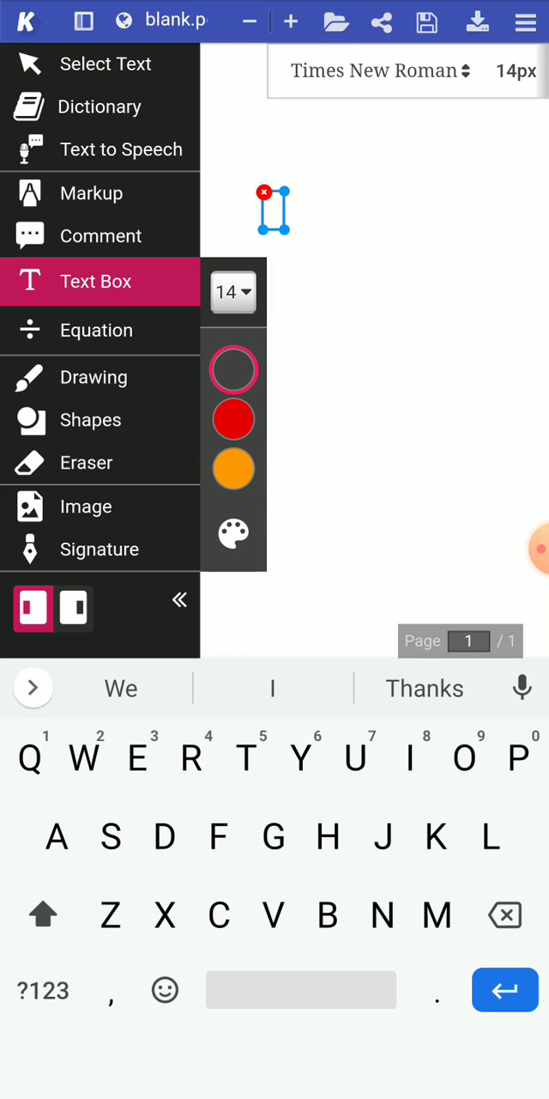
text(Hi guy)
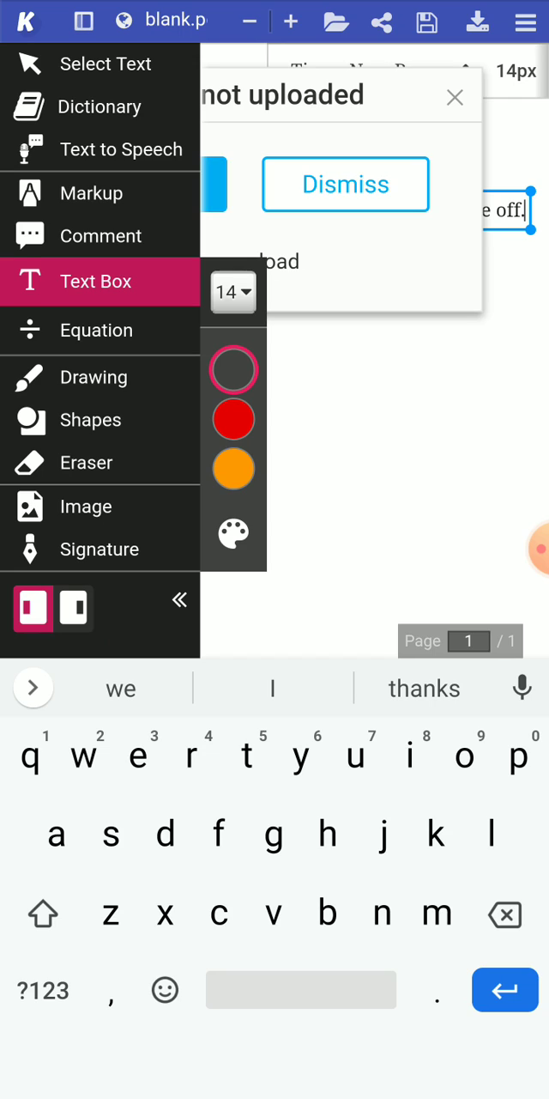
click(345, 184)
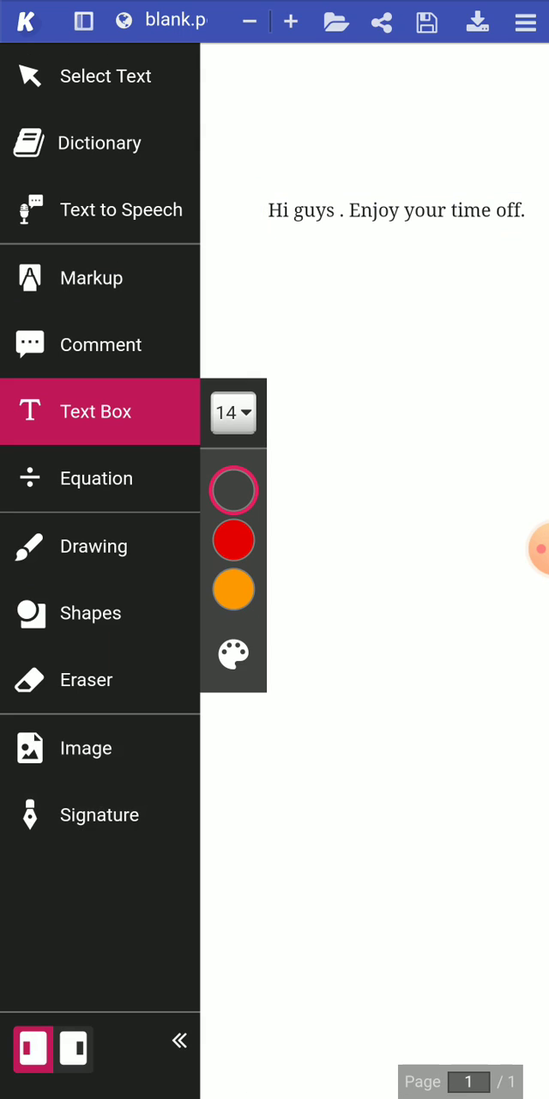